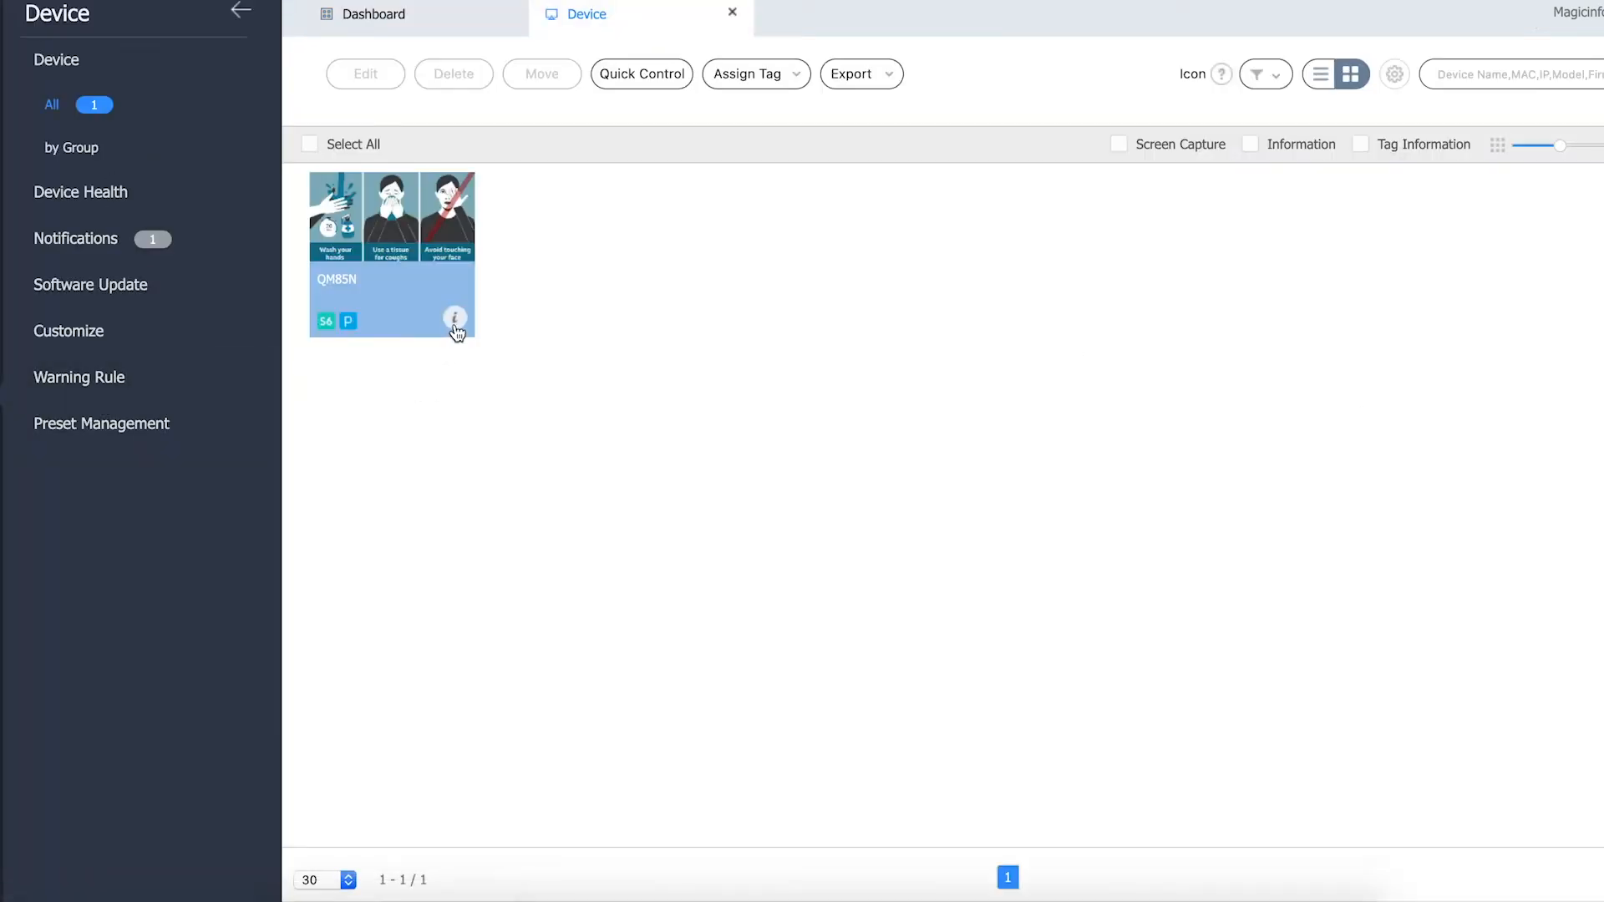
# Open the QM85N device card's info window to show schedule, serial, group and firmware details.
pyautogui.click(456, 319)
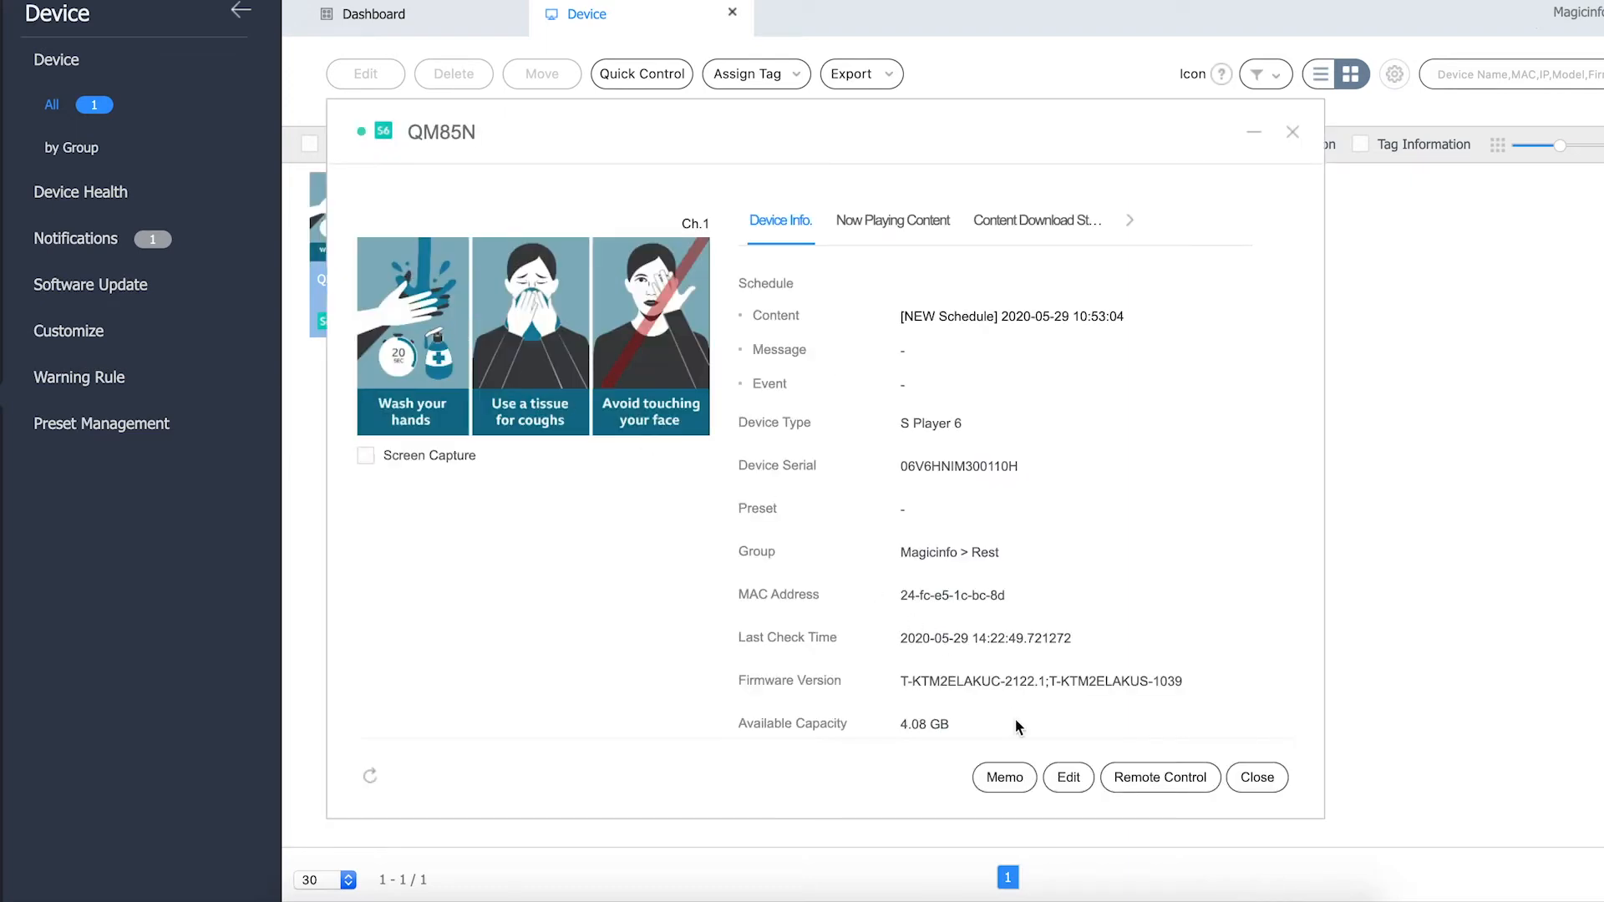
# Start editing QM85N to reach its Security tab with lock and port options.
pyautogui.click(1066, 778)
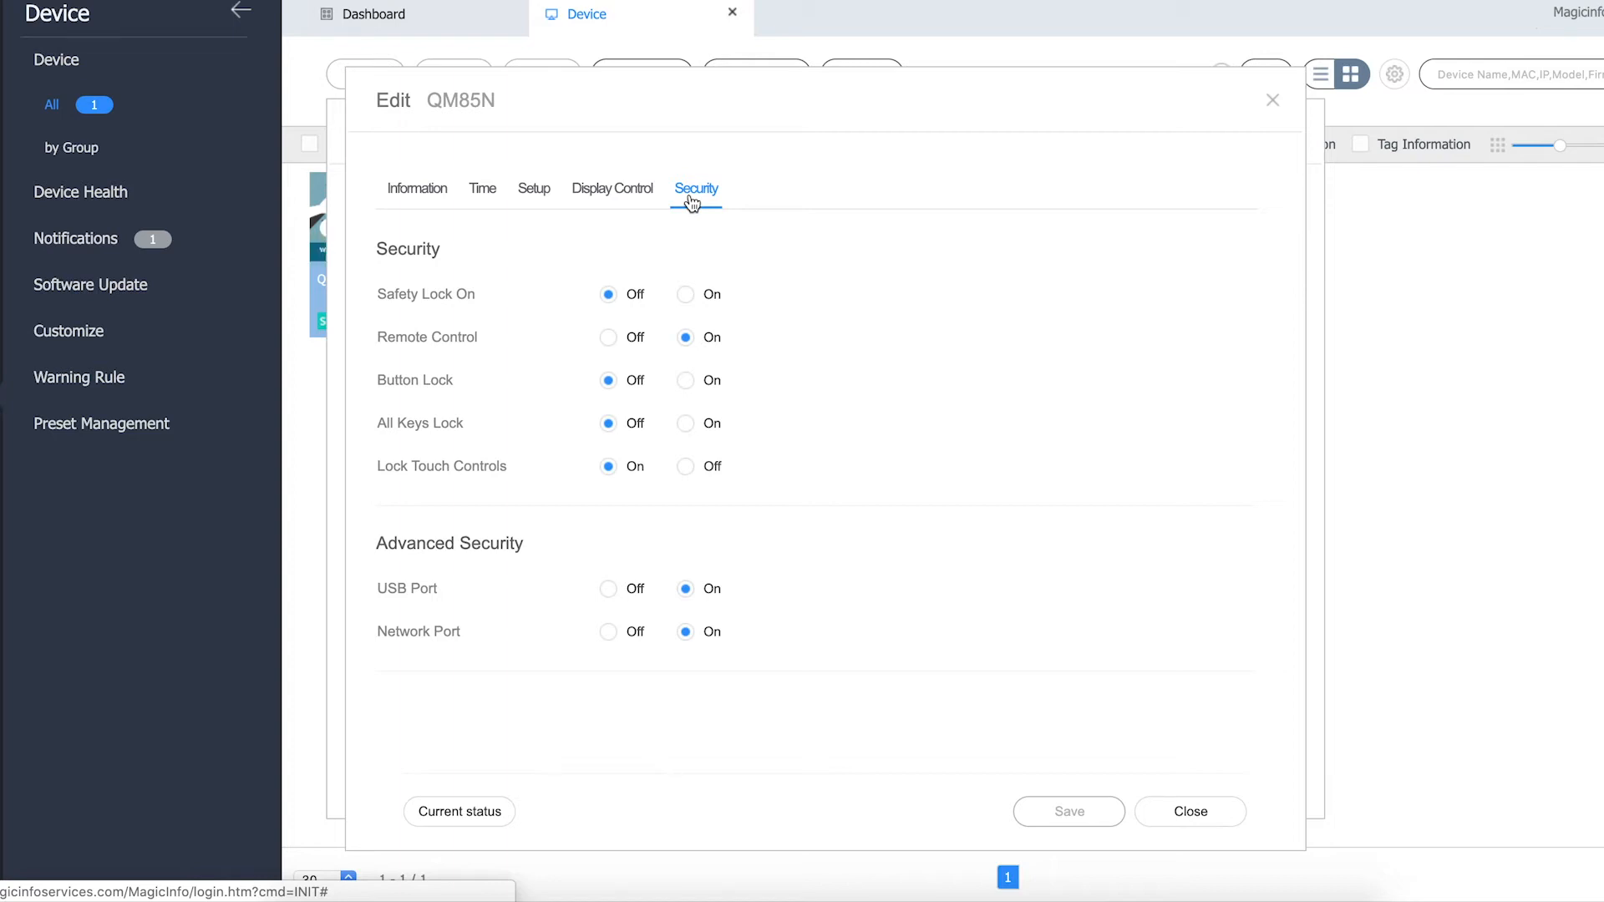
pyautogui.moveTo(729, 300)
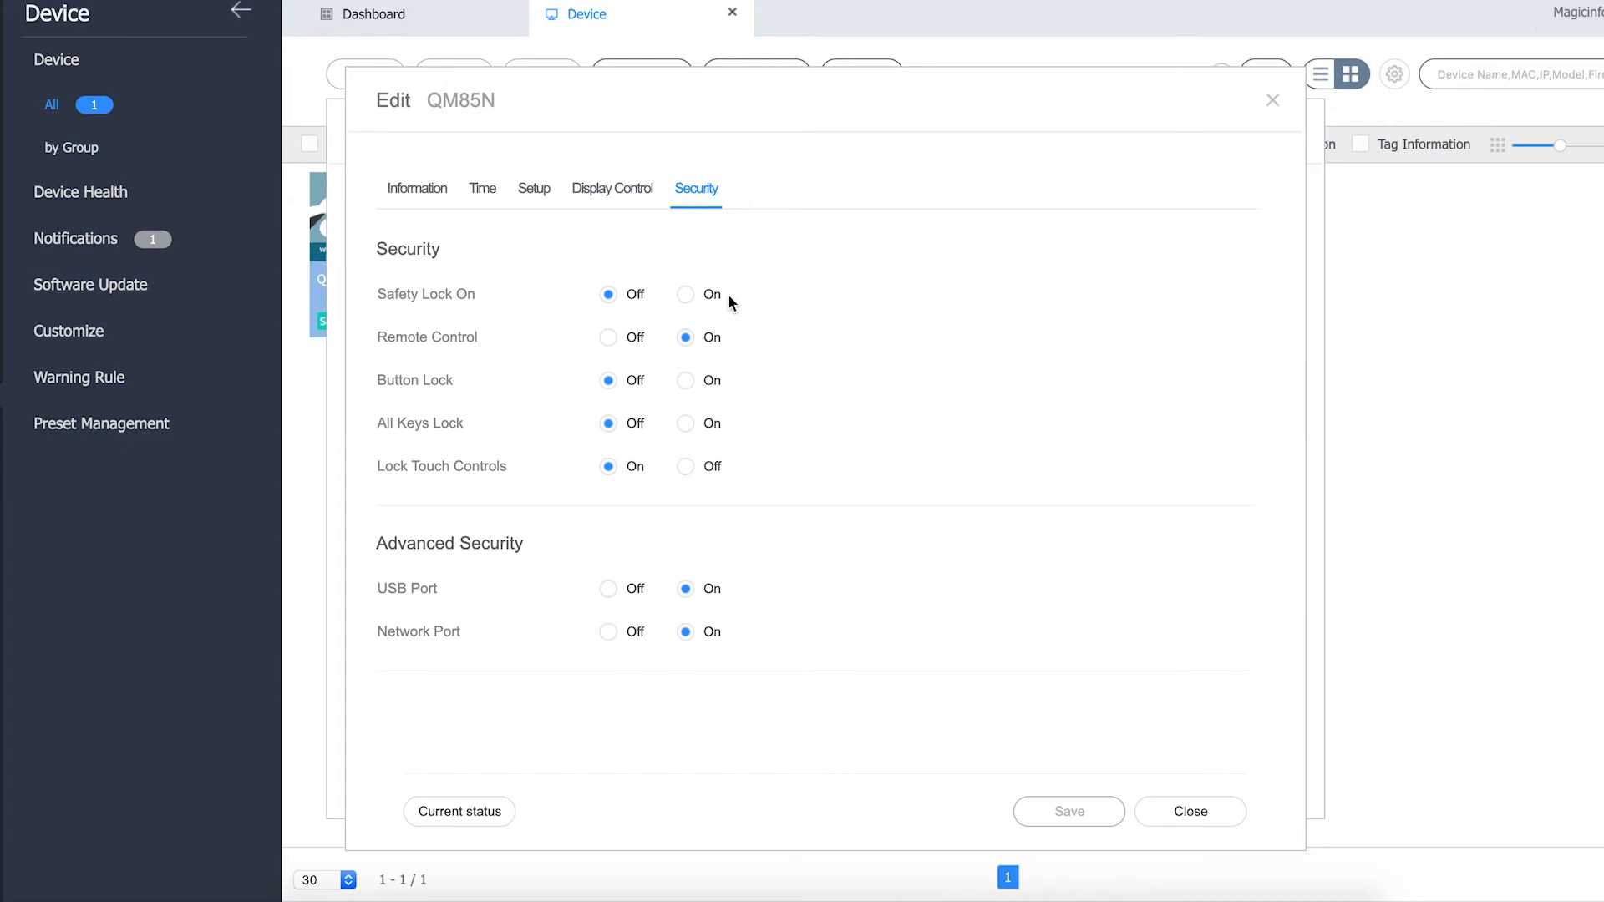
pyautogui.moveTo(732, 341)
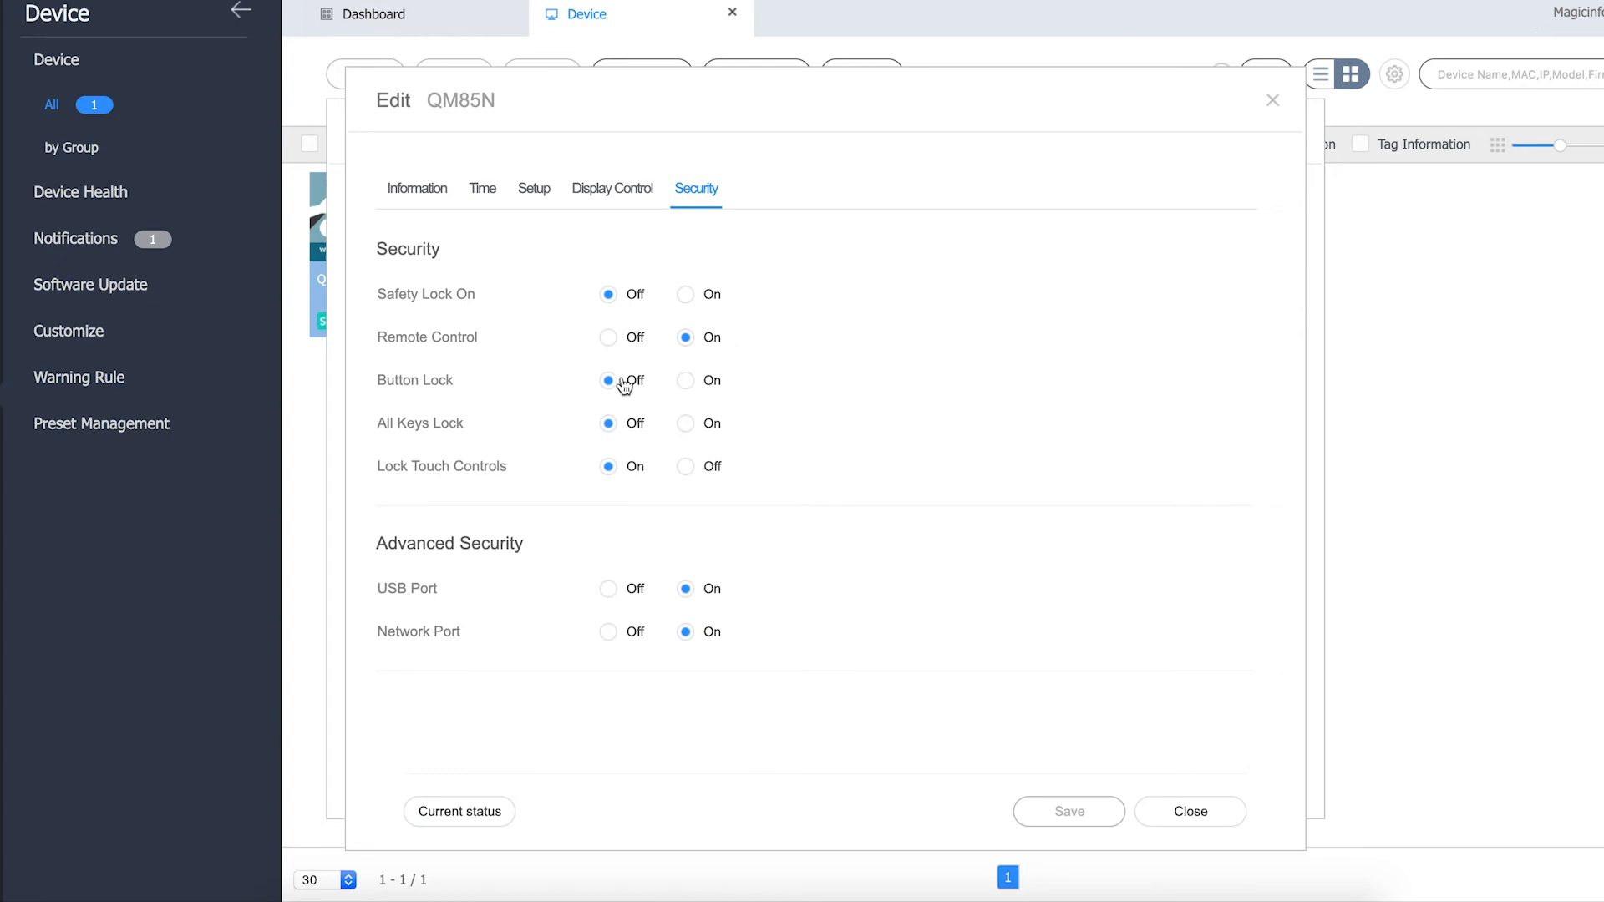
pyautogui.moveTo(569, 422)
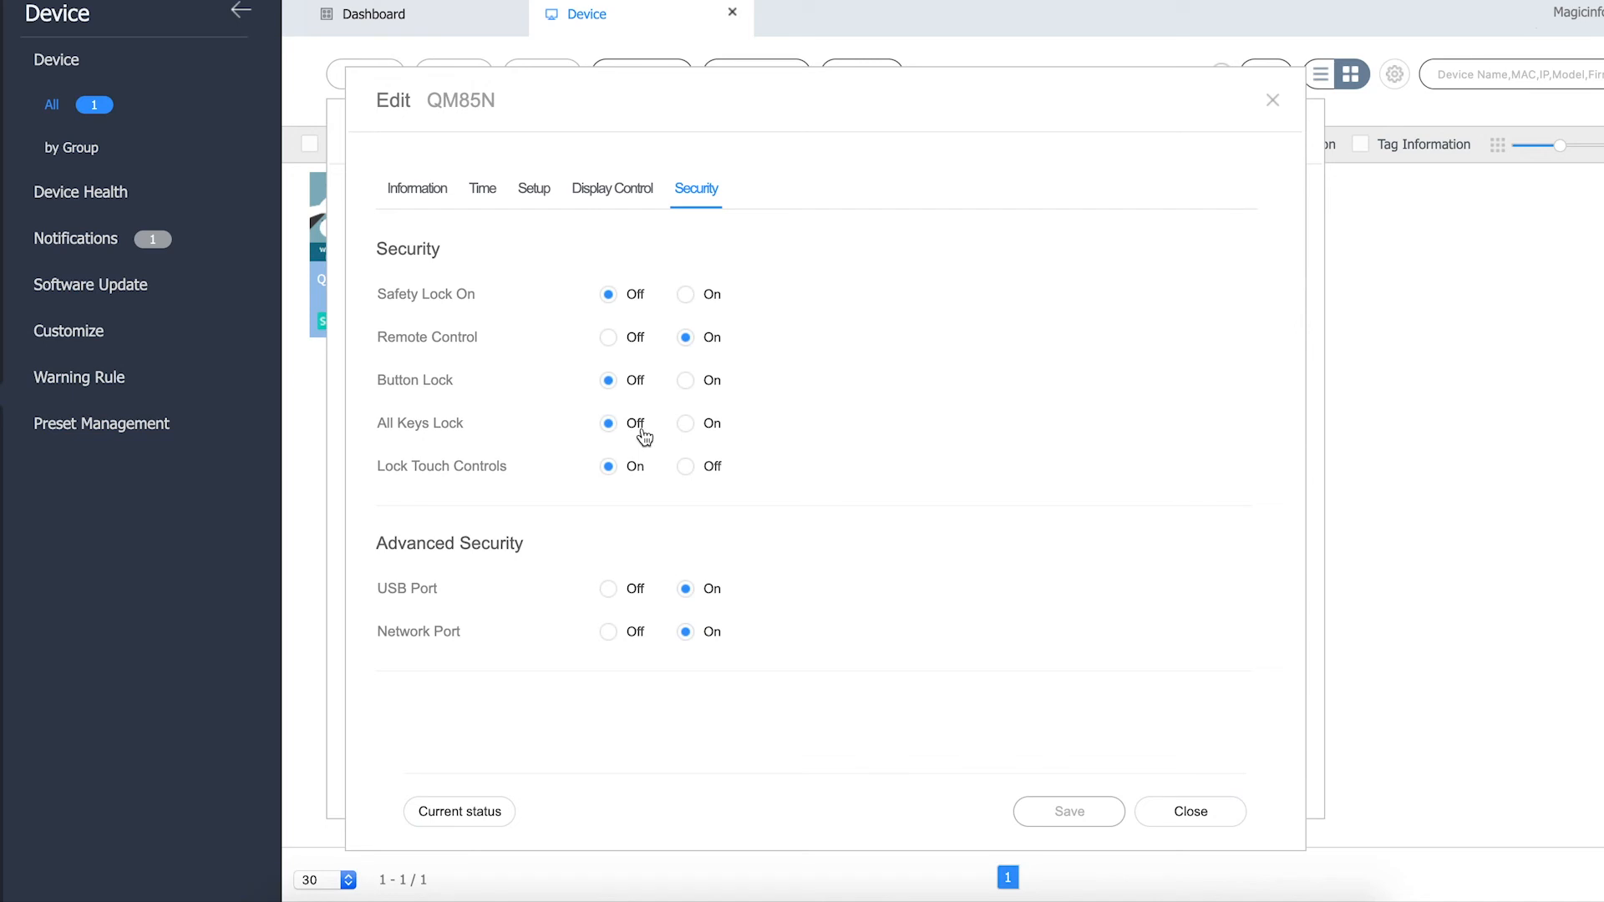
pyautogui.moveTo(644, 442)
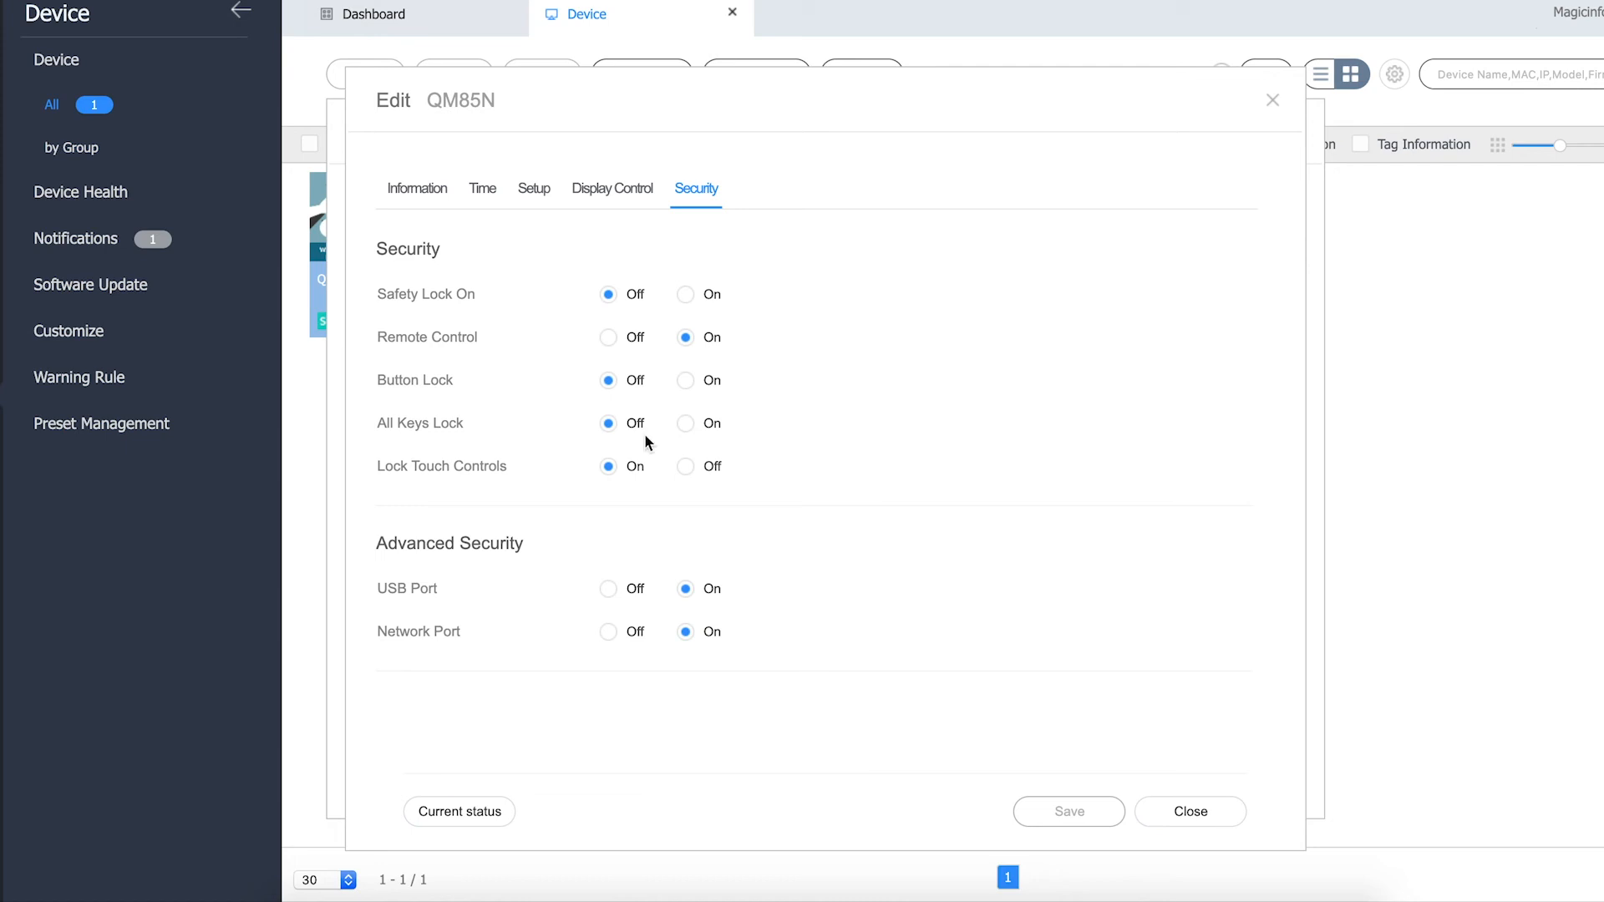
pyautogui.moveTo(616, 502)
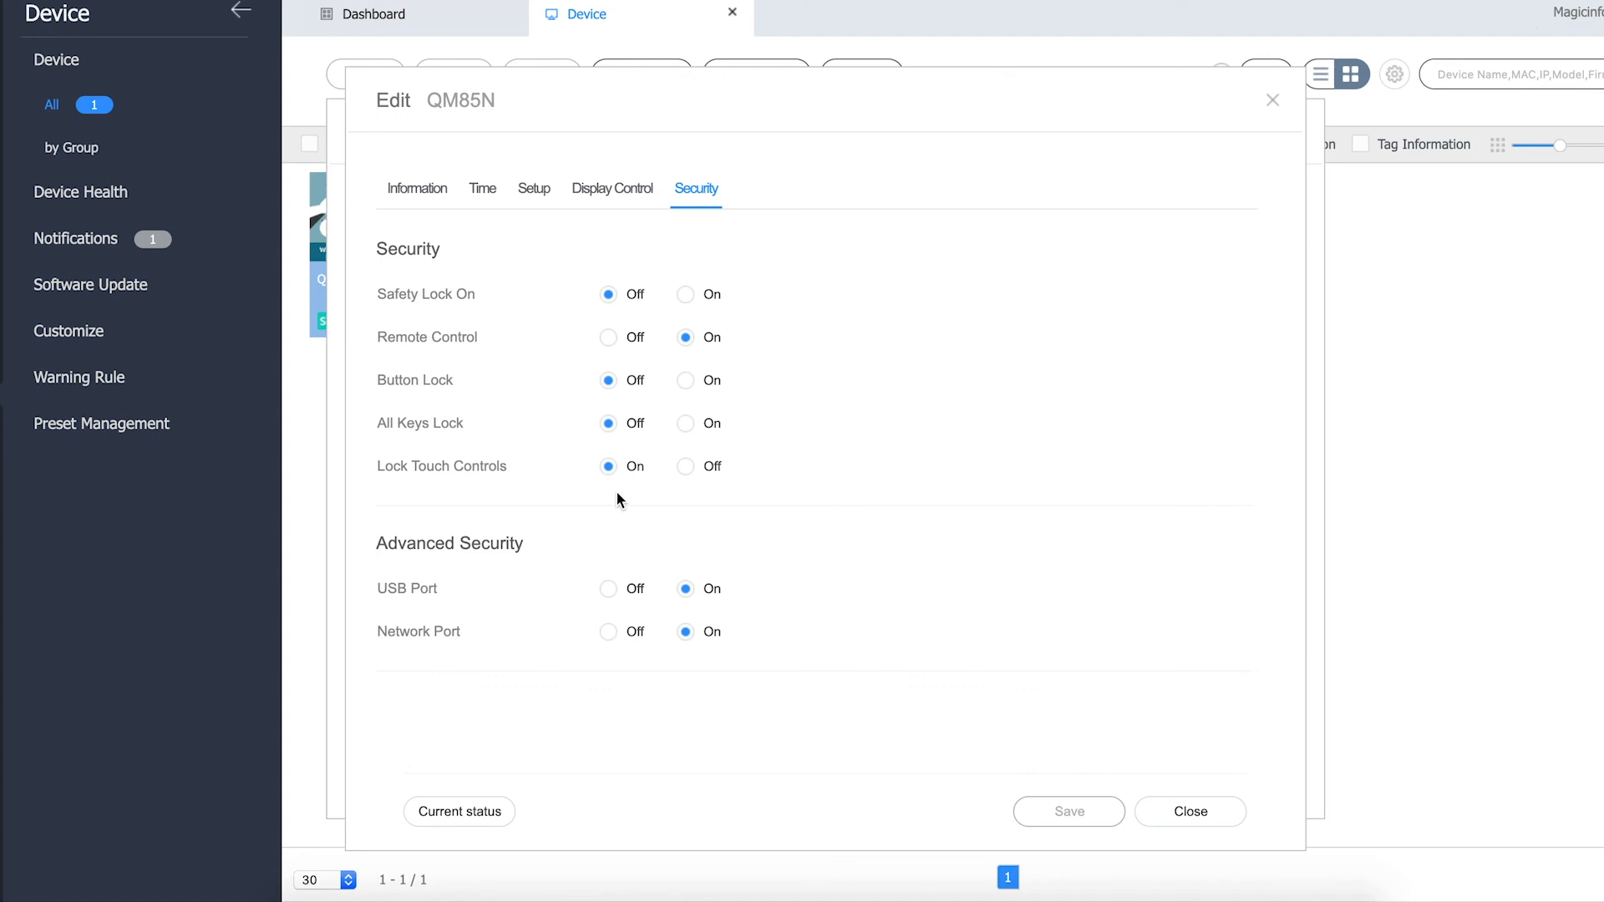
pyautogui.moveTo(465, 588)
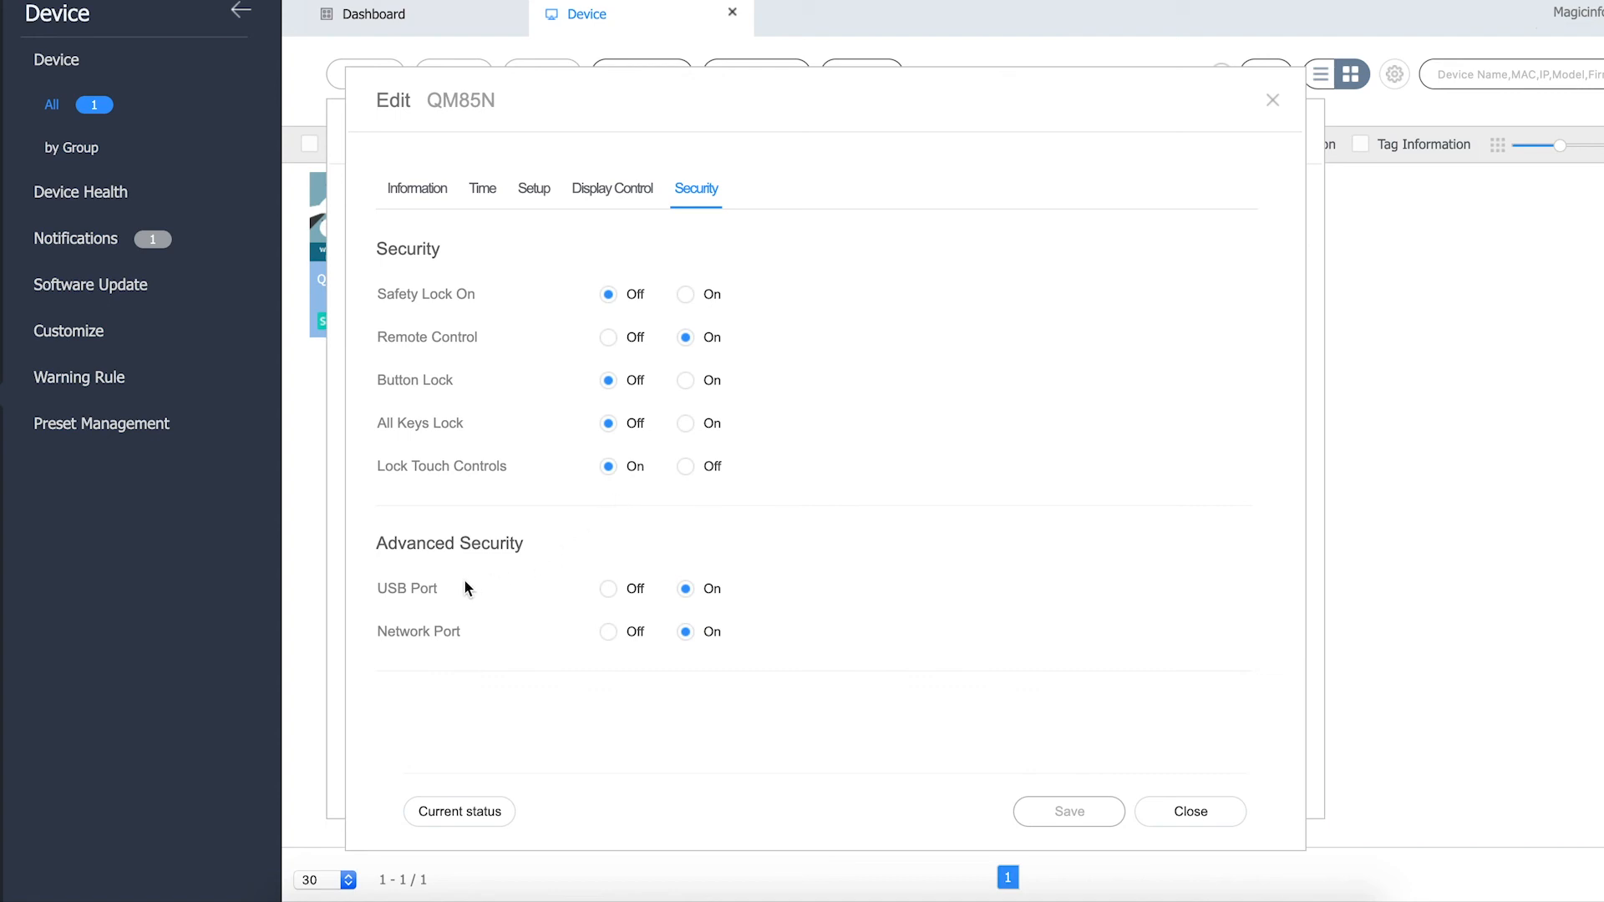
pyautogui.moveTo(538, 606)
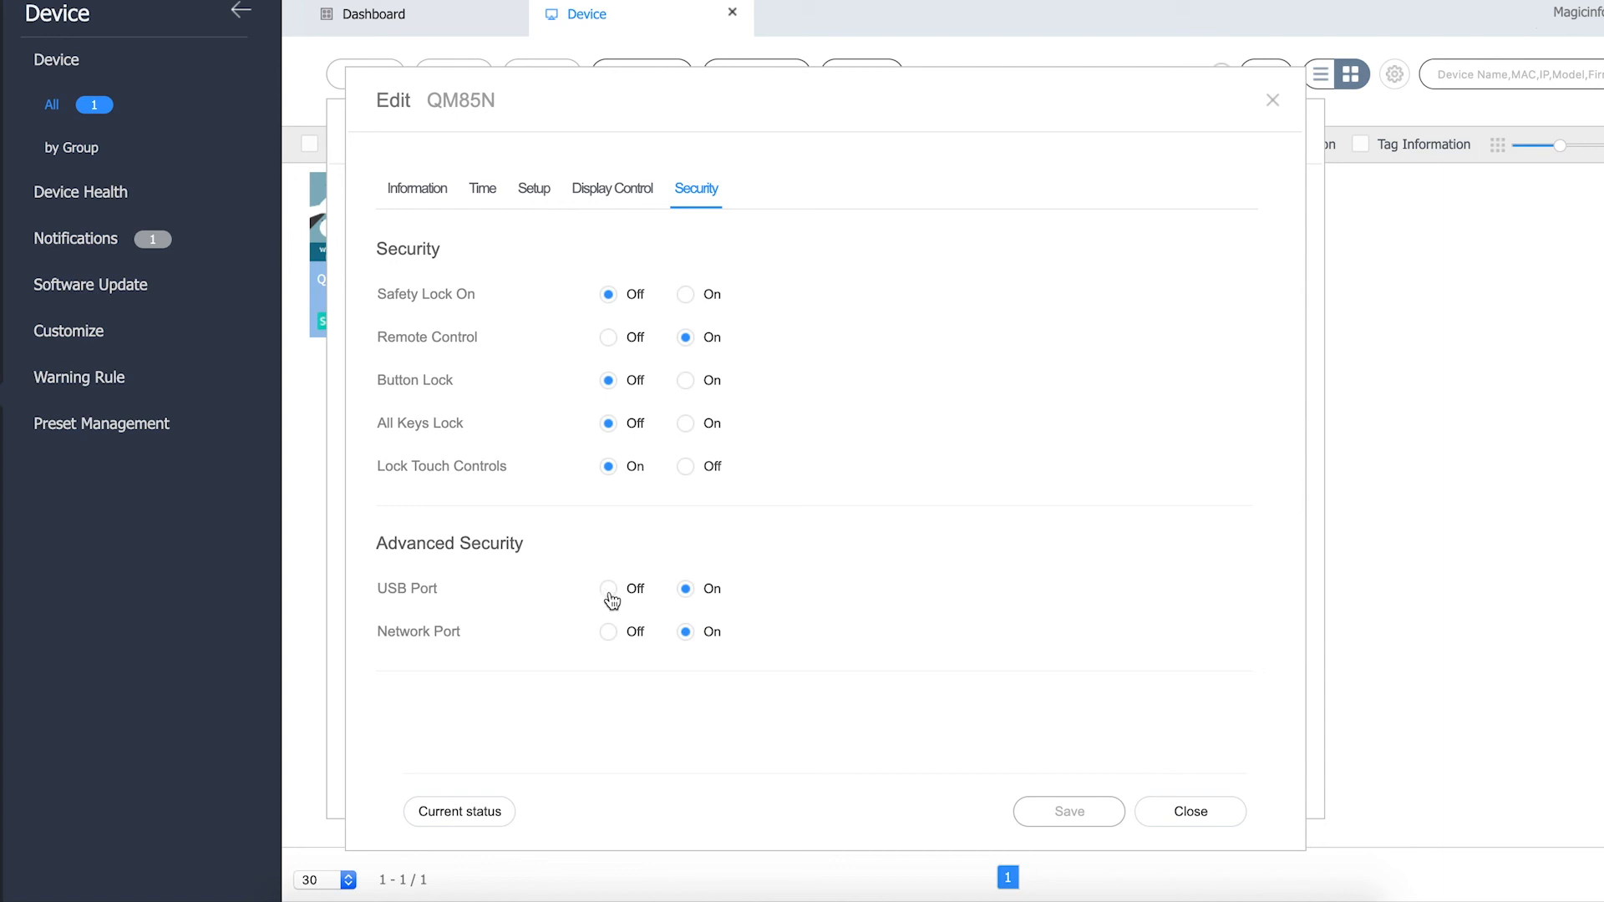
pyautogui.moveTo(625, 564)
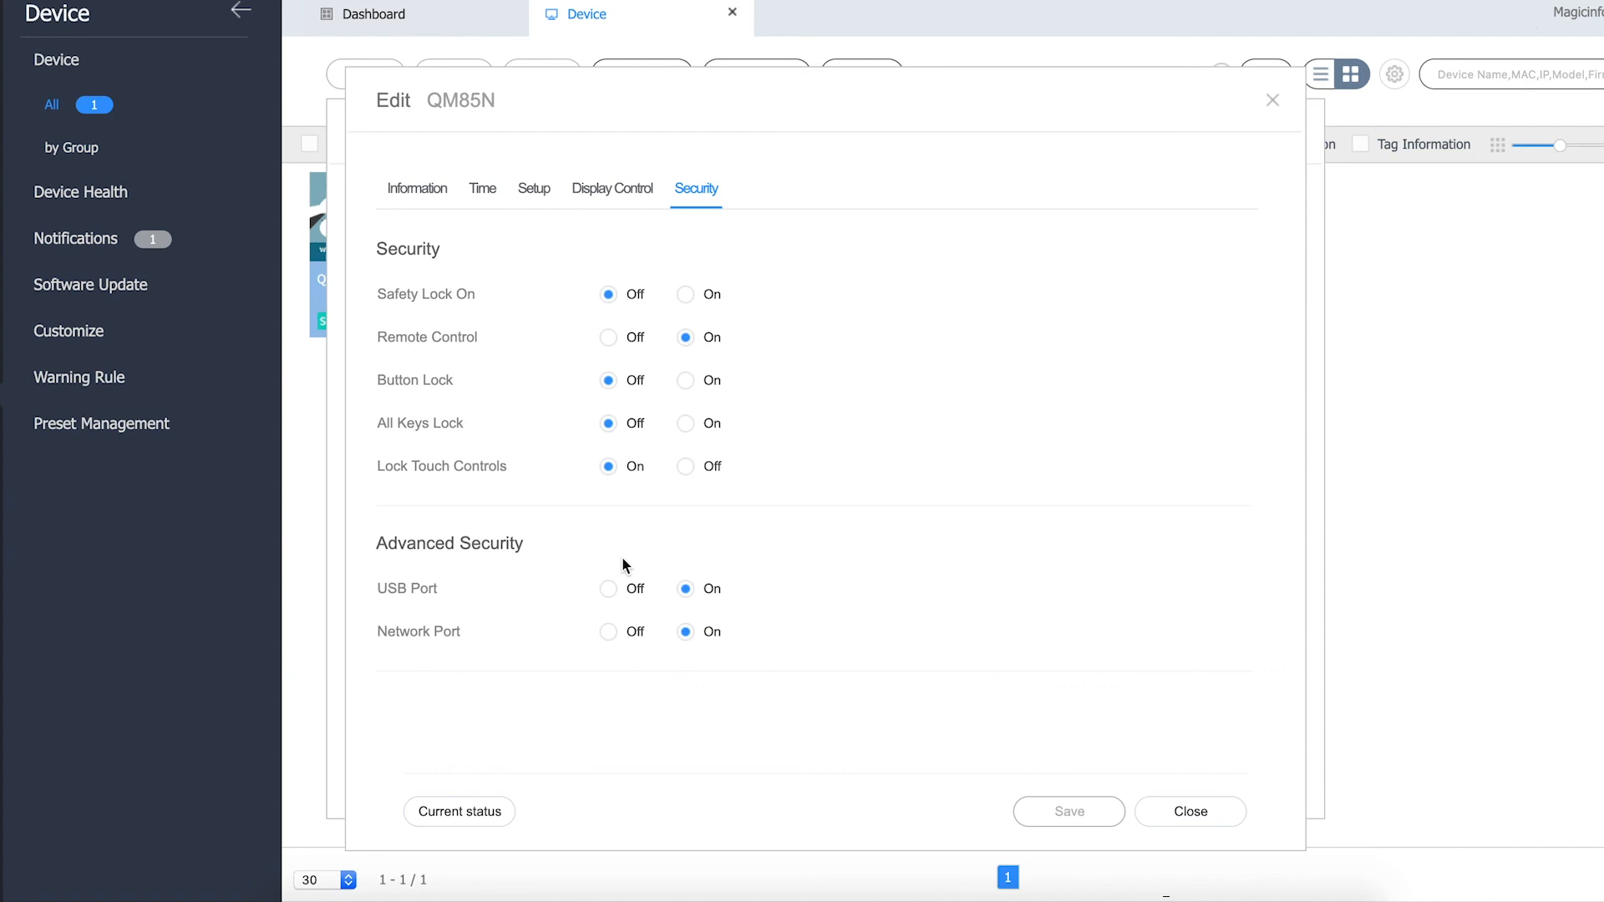
pyautogui.moveTo(597, 652)
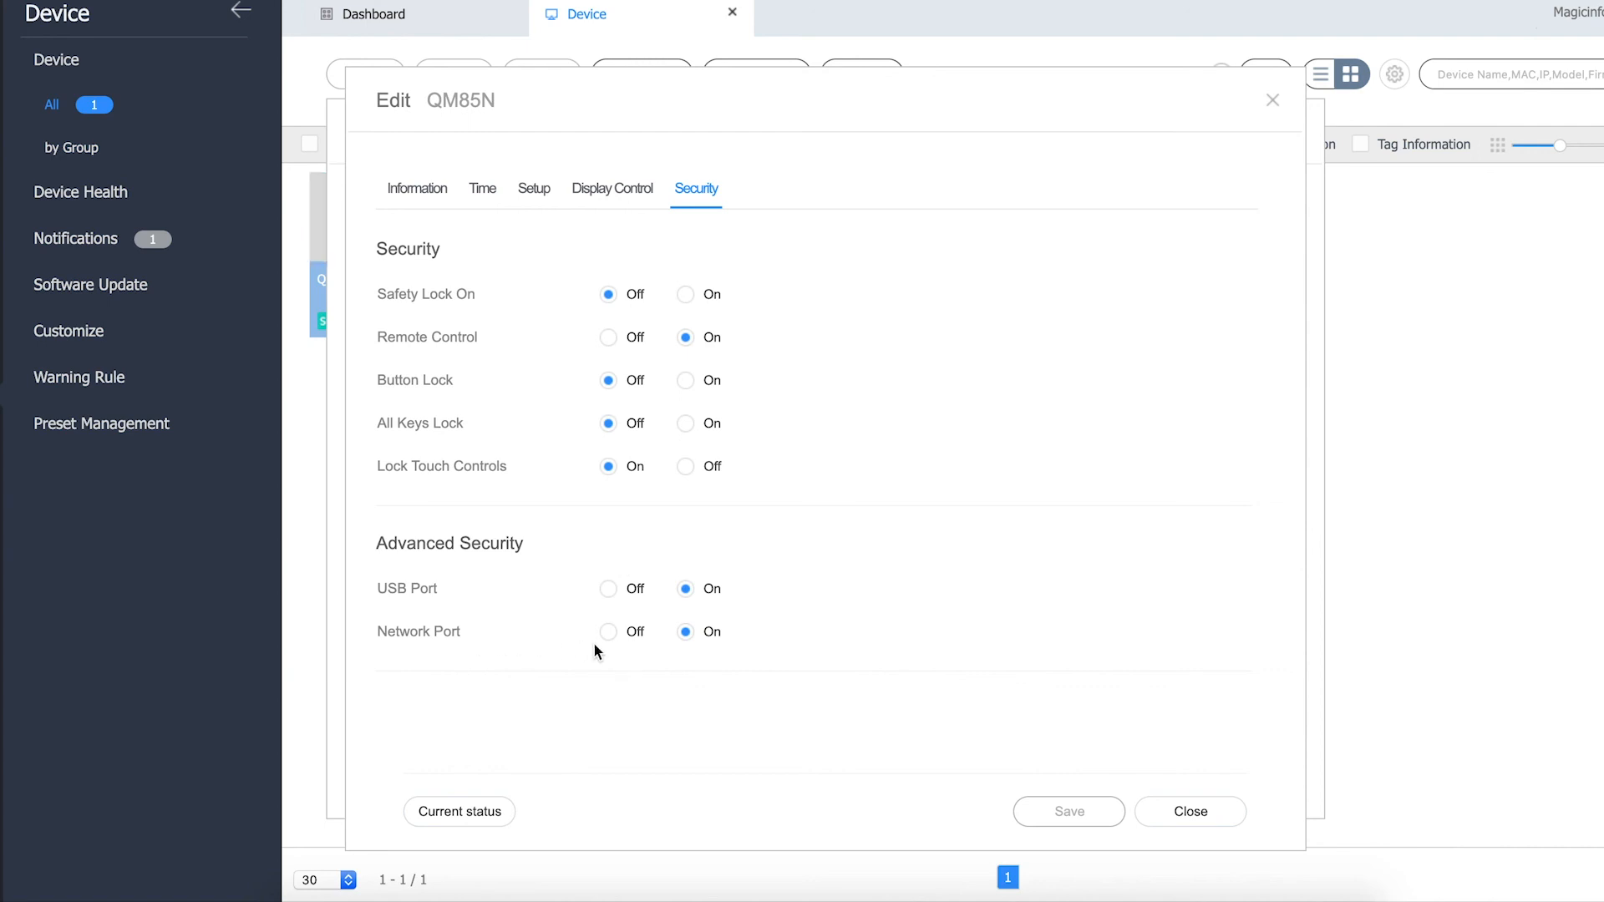